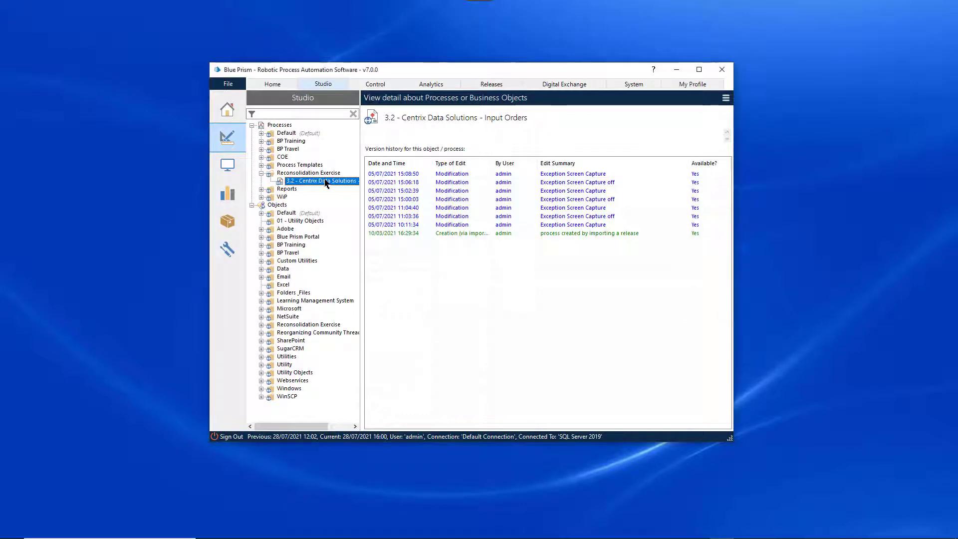
Open the '3.2 - Centrix Data Solutions - Input Orders' process from the Studio tree into Process Studio.
{"action": "double_click", "coordinate": [321, 181]}
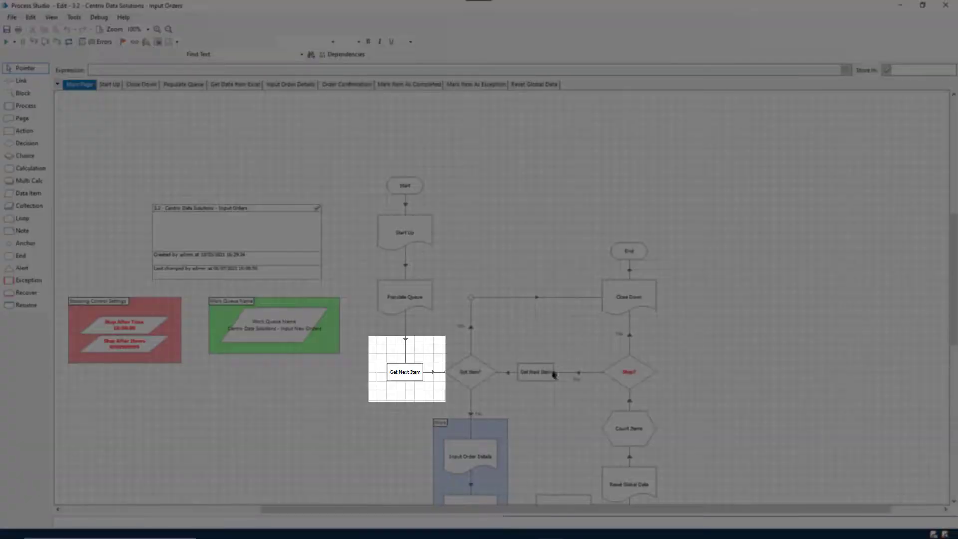
Enter '+Business Customer' as the Get Next Item stage's Tag Filter value and confirm.
{"action": "double_click", "coordinate": [405, 371]}
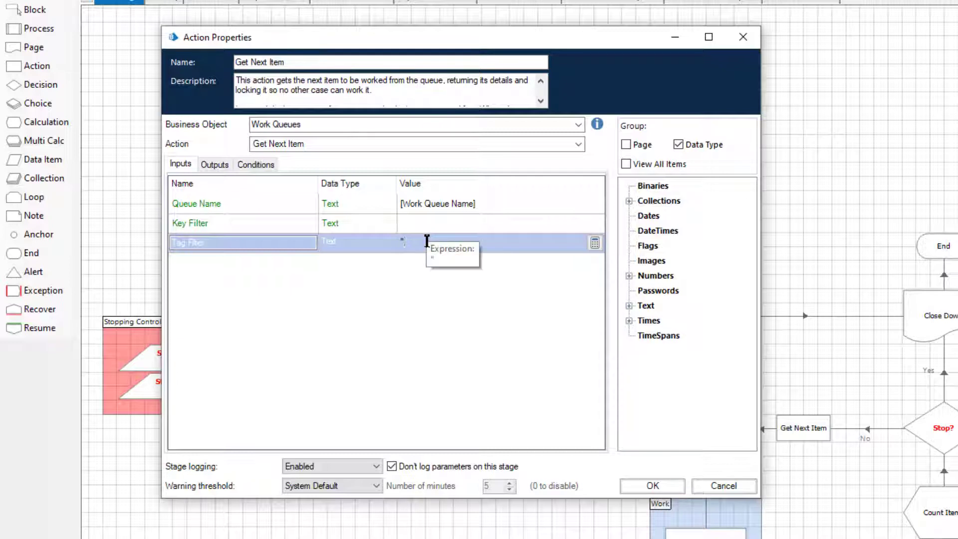
{"action": "type", "text": "\"Business Customer"}
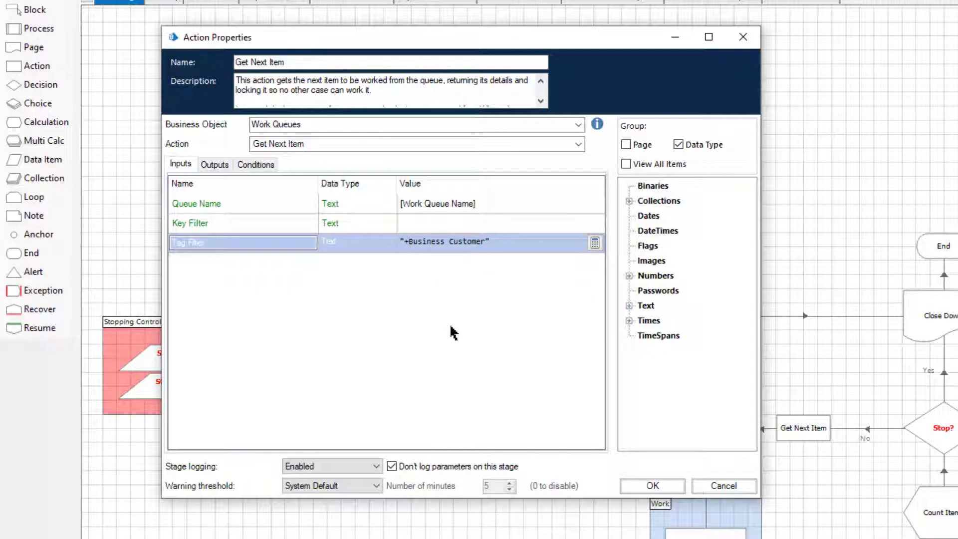
{"action": "double_click", "coordinate": [445, 240]}
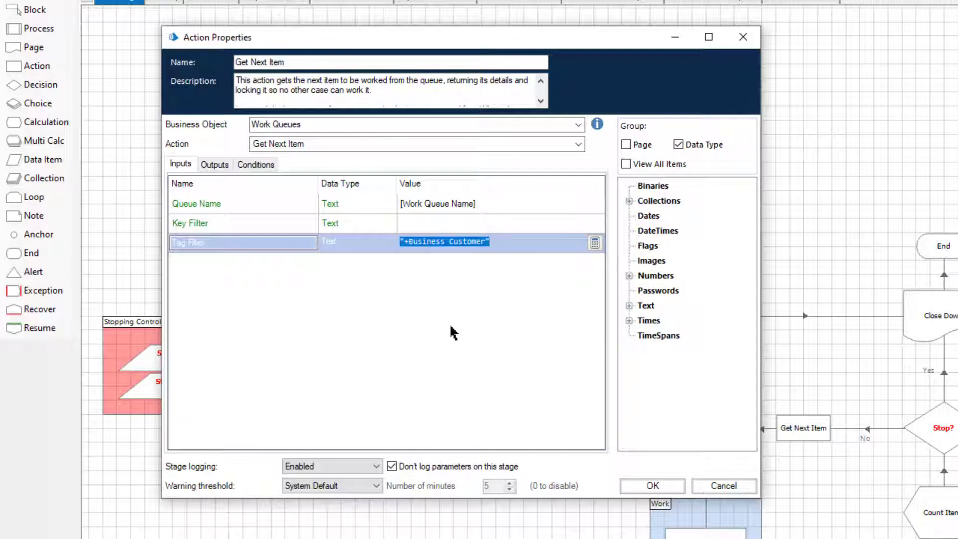
{"action": "mouse_move", "coordinate": [493, 283]}
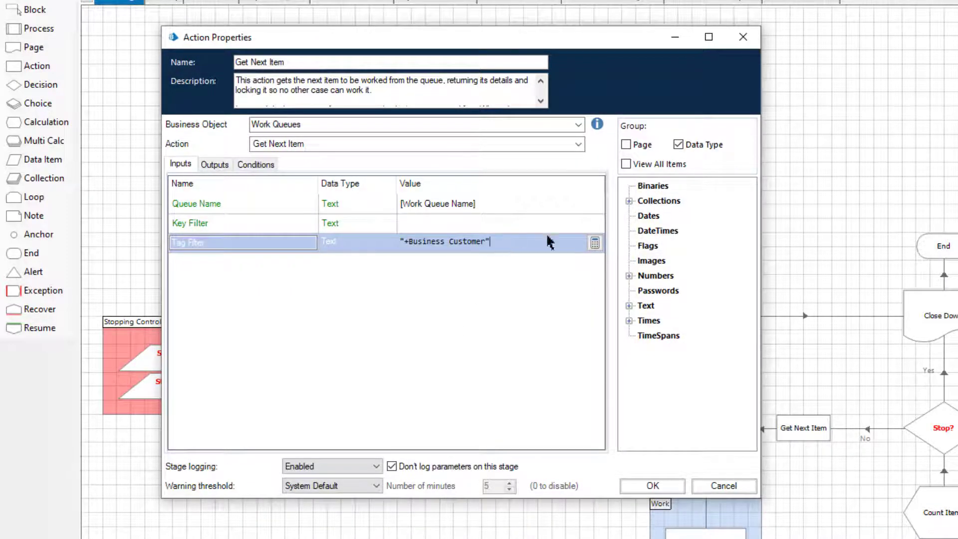
{"action": "left_click", "coordinate": [652, 485]}
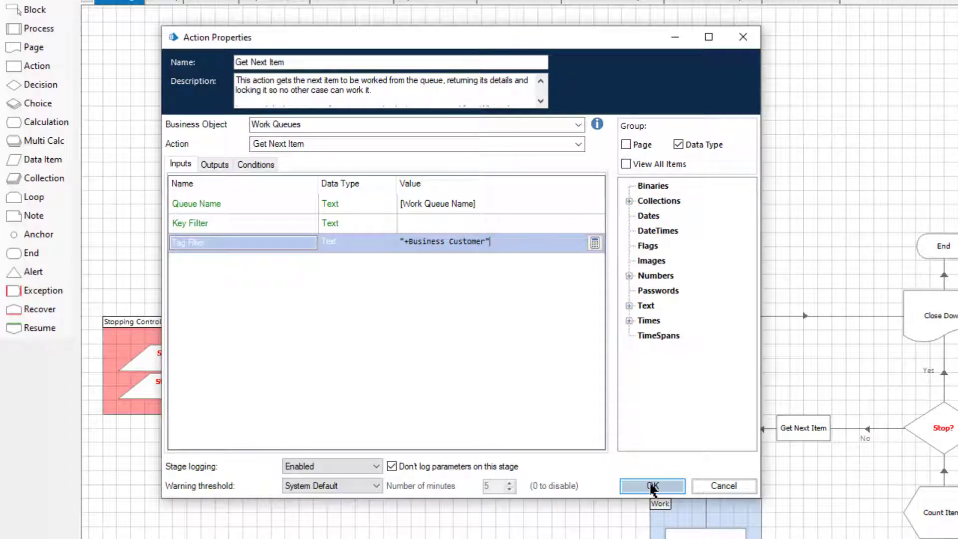
{"action": "left_click", "coordinate": [651, 486]}
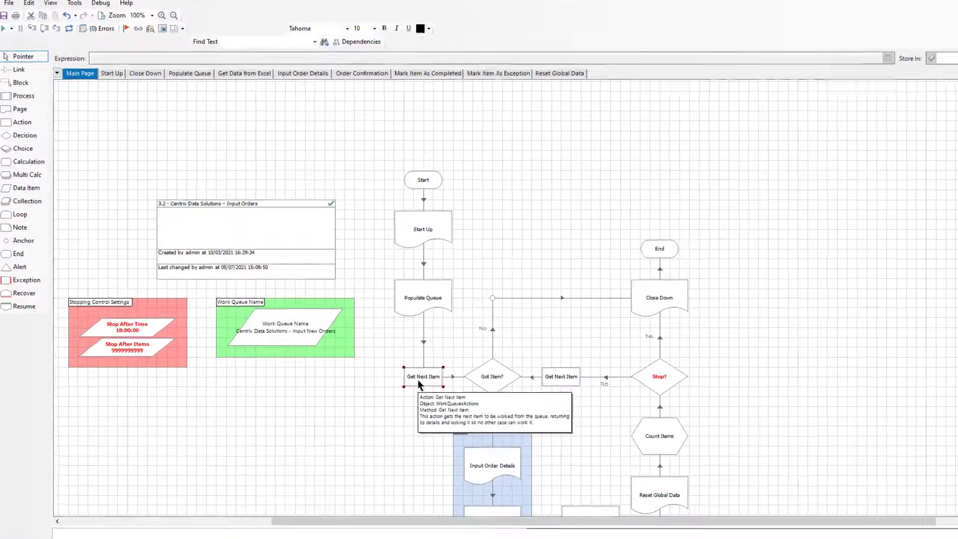
Change the Get Next Item Tag Filter prefix from + to '-Business Customer' and save.
{"action": "double_click", "coordinate": [424, 376]}
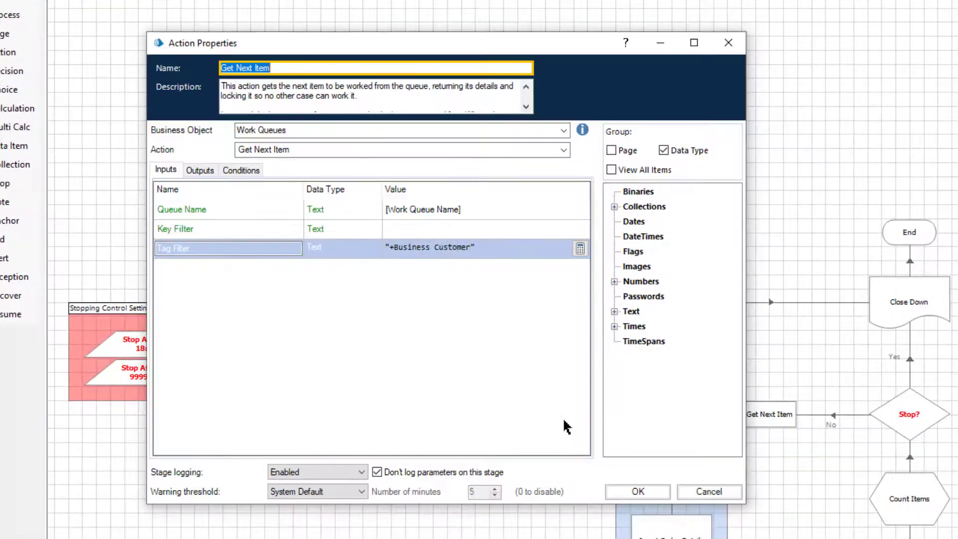
{"action": "mouse_move", "coordinate": [395, 247]}
{"action": "type", "text": "-"}
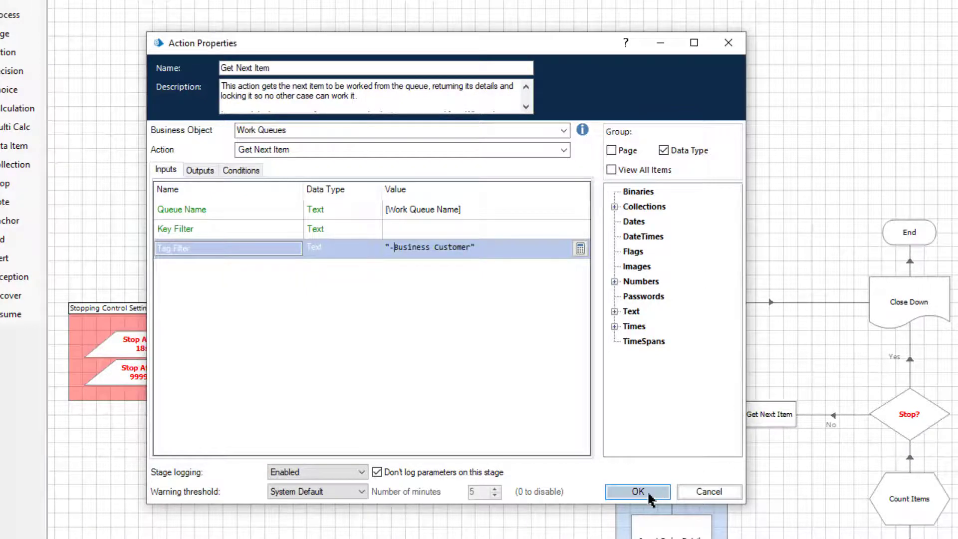
{"action": "left_click", "coordinate": [636, 491]}
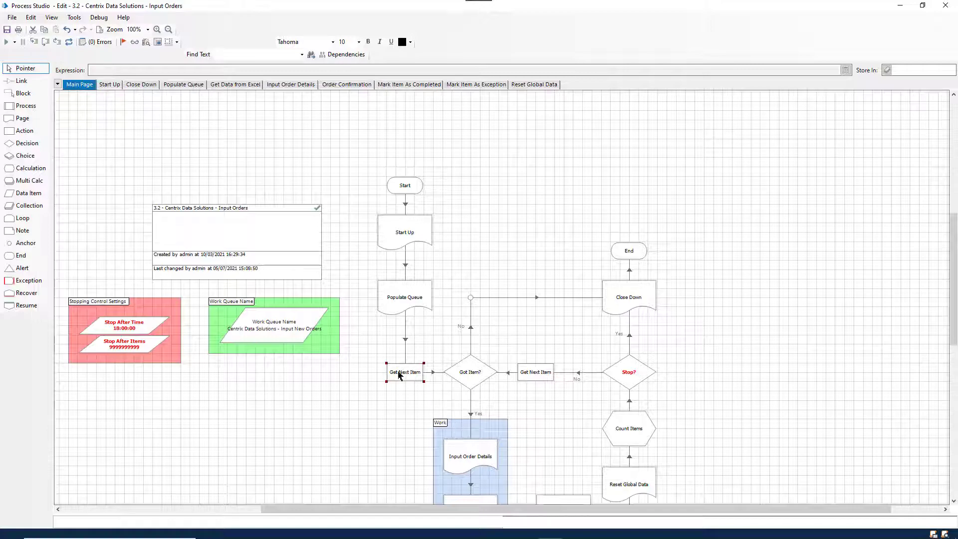
Edit the Tag Filter expression to '+Business Customer; -In Arrears' and confirm both dialogs.
{"action": "double_click", "coordinate": [404, 373]}
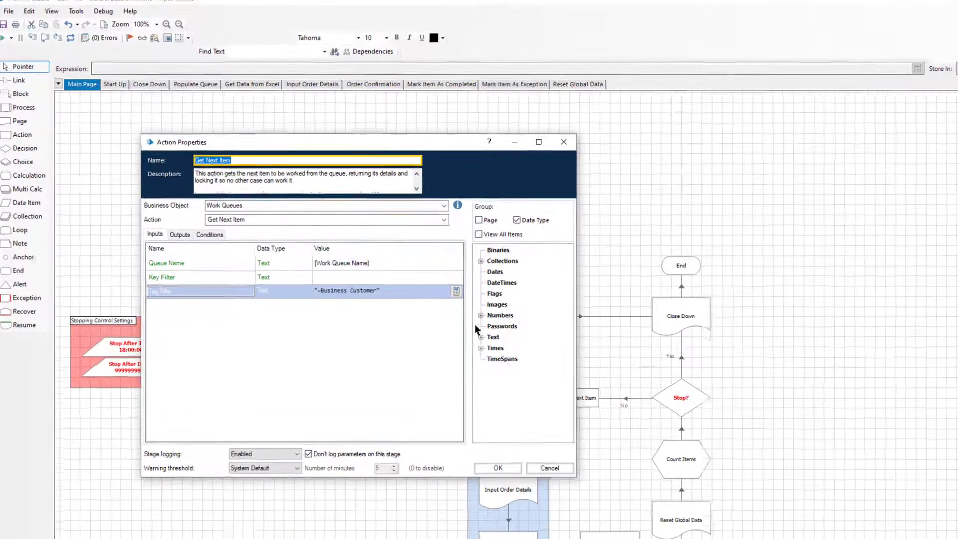
{"action": "left_click", "coordinate": [455, 291]}
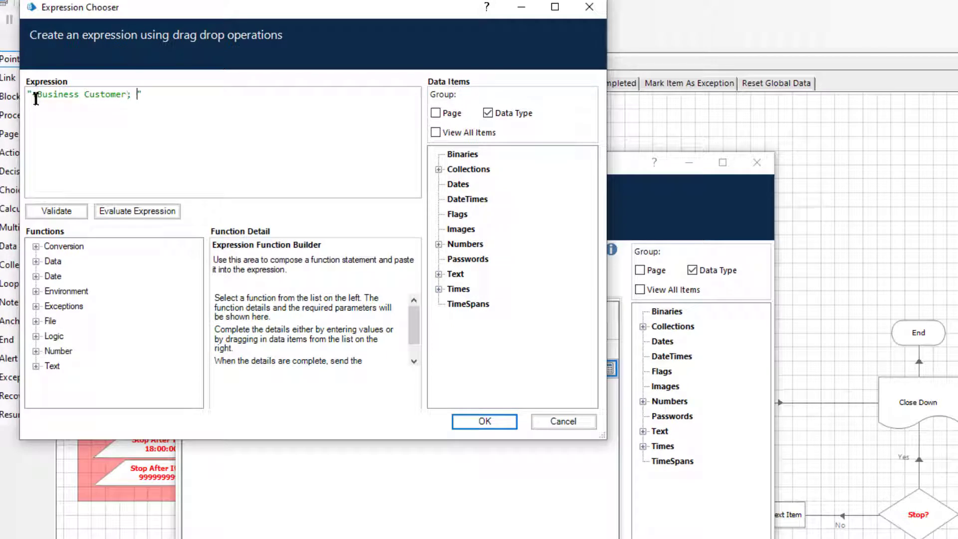
{"action": "type", "text": "-"}
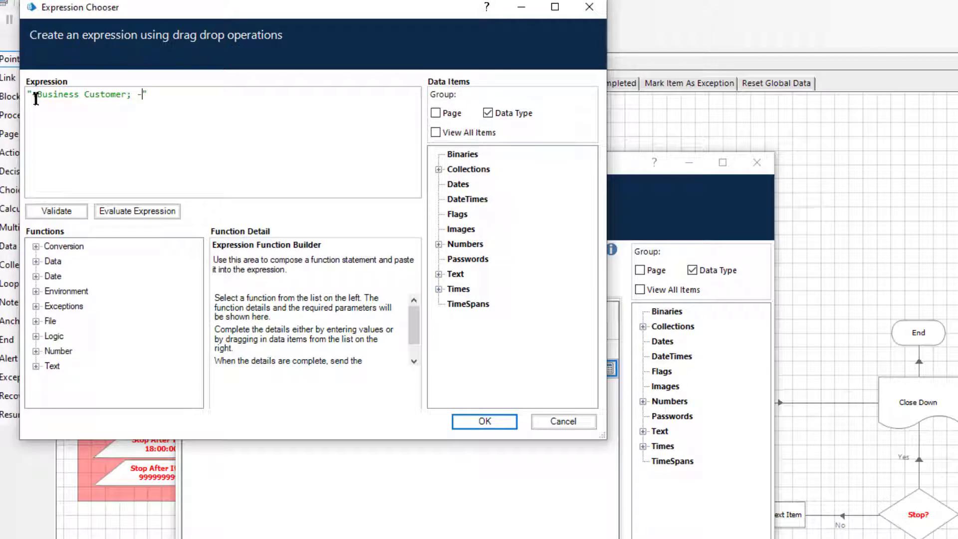
{"action": "type", "text": "In Arrears"}
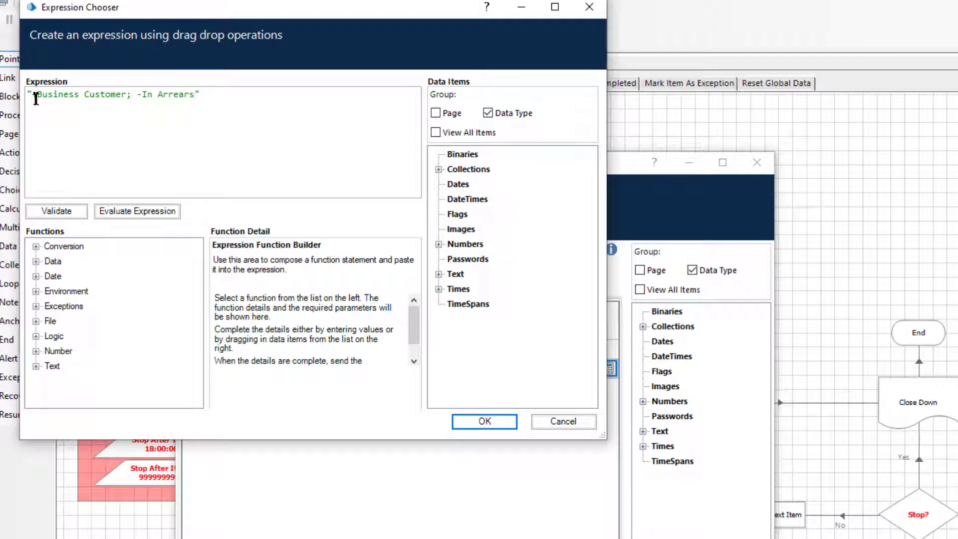
{"action": "type", "text": "+"}
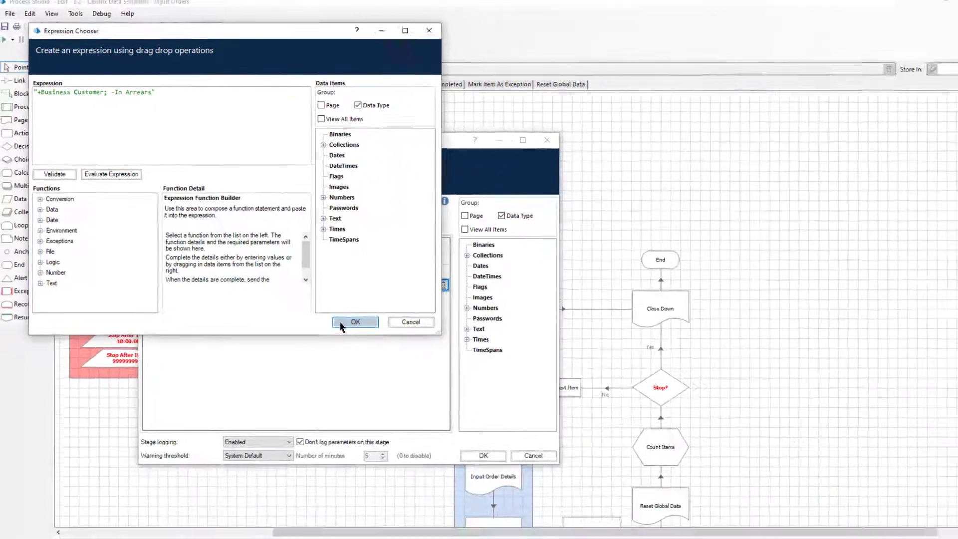
{"action": "left_click", "coordinate": [354, 321]}
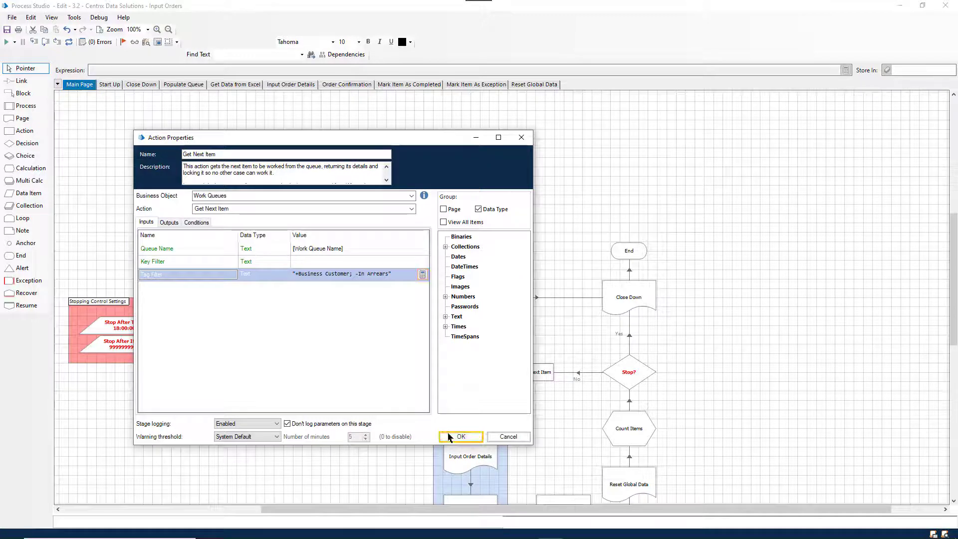
{"action": "left_click", "coordinate": [459, 436]}
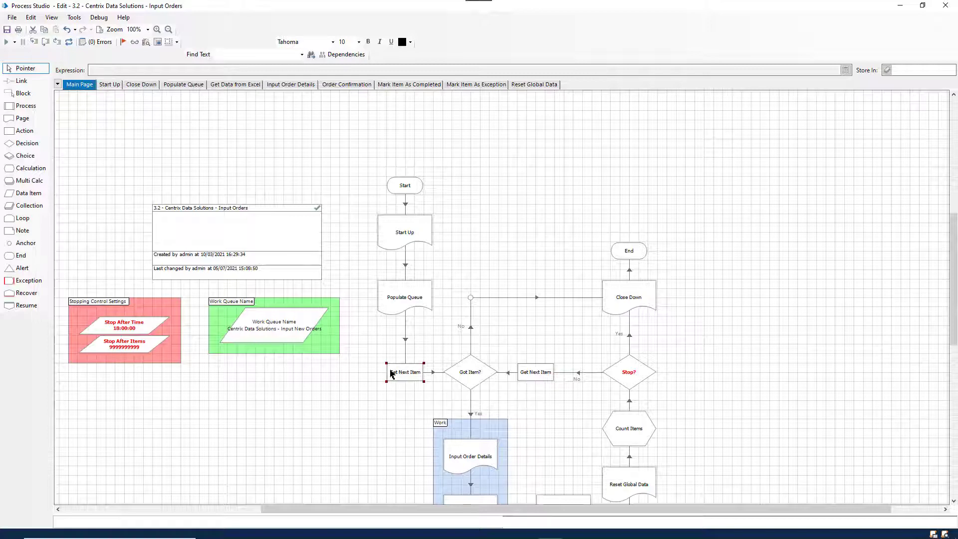
Enter '+Priority?; -CreditCard:*' in the Tag Filter expression editor and confirm both dialogs.
{"action": "double_click", "coordinate": [405, 371]}
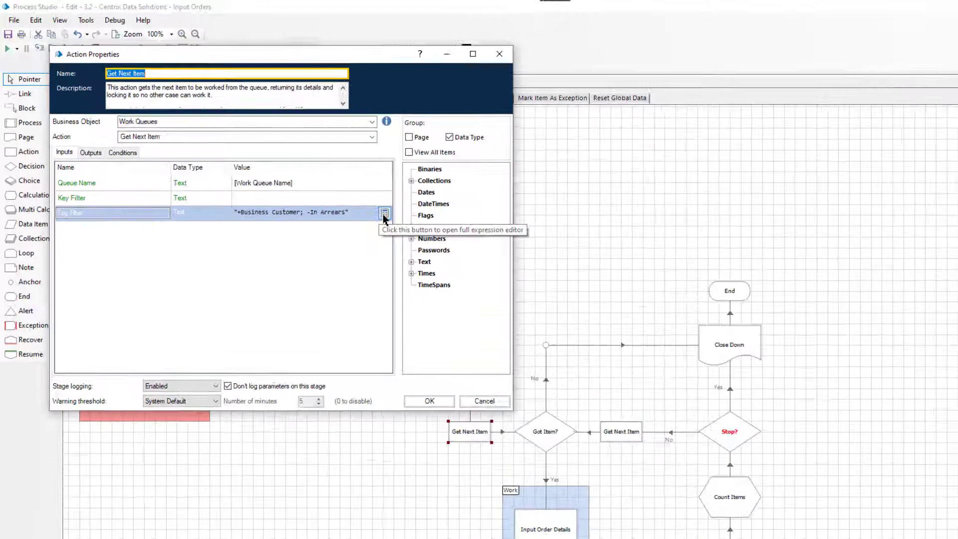
{"action": "left_click", "coordinate": [385, 213]}
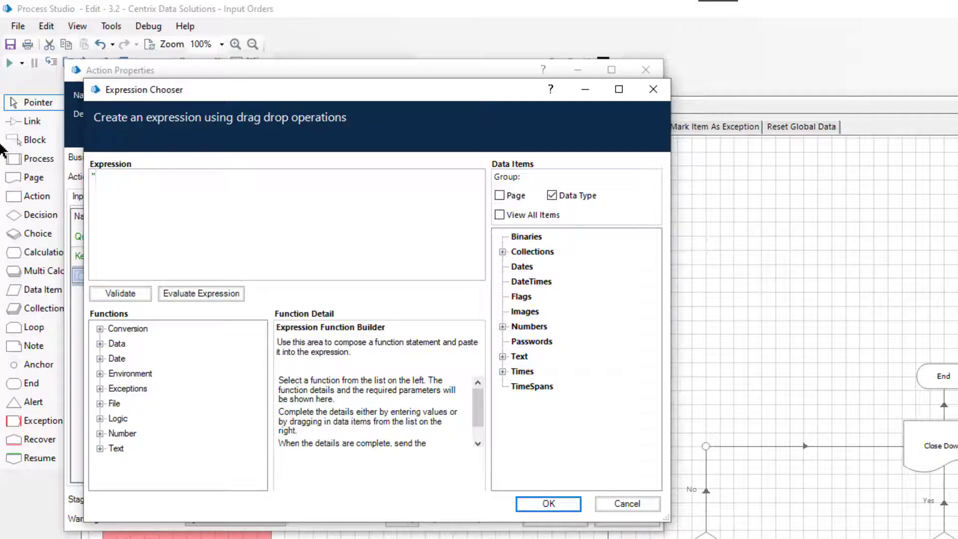
{"action": "type", "text": "+P"}
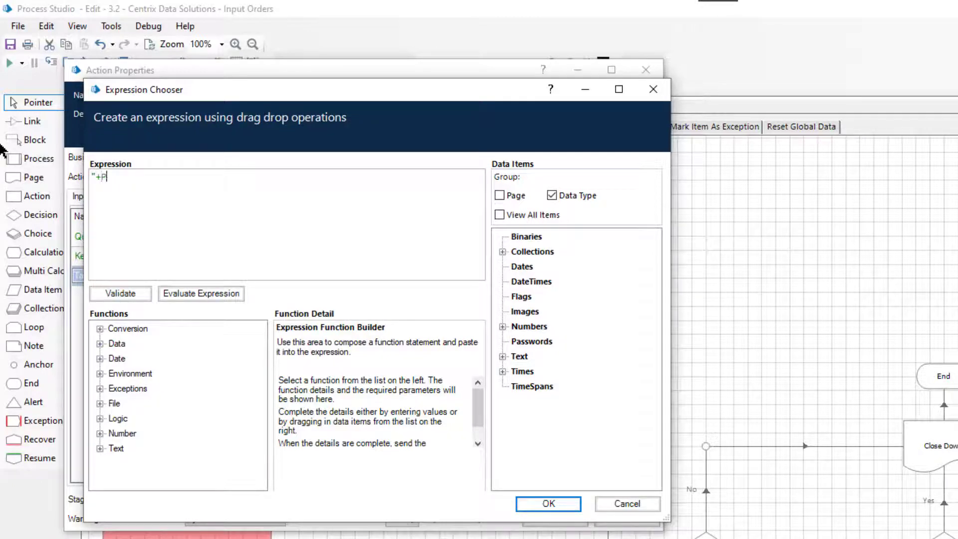
{"action": "type", "text": "riority"}
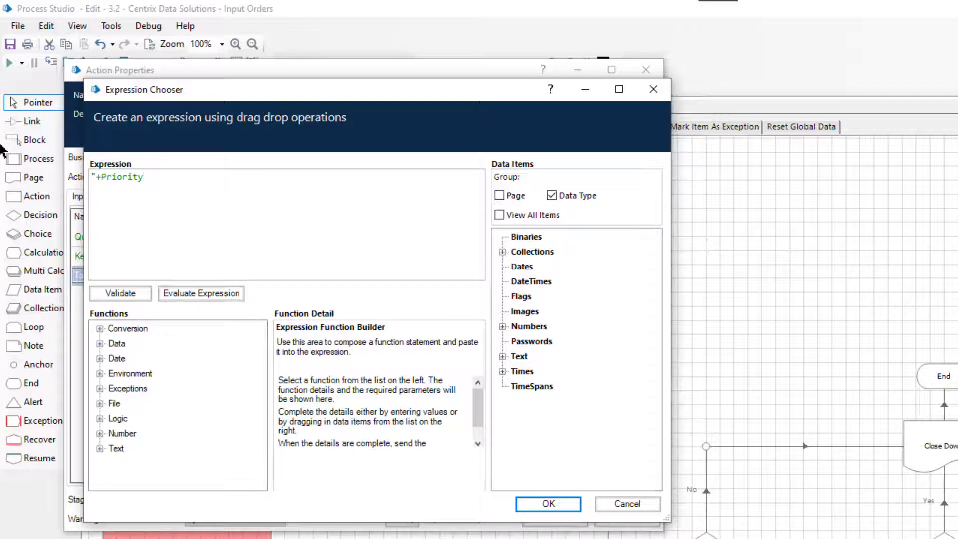
{"action": "type", "text": "?"}
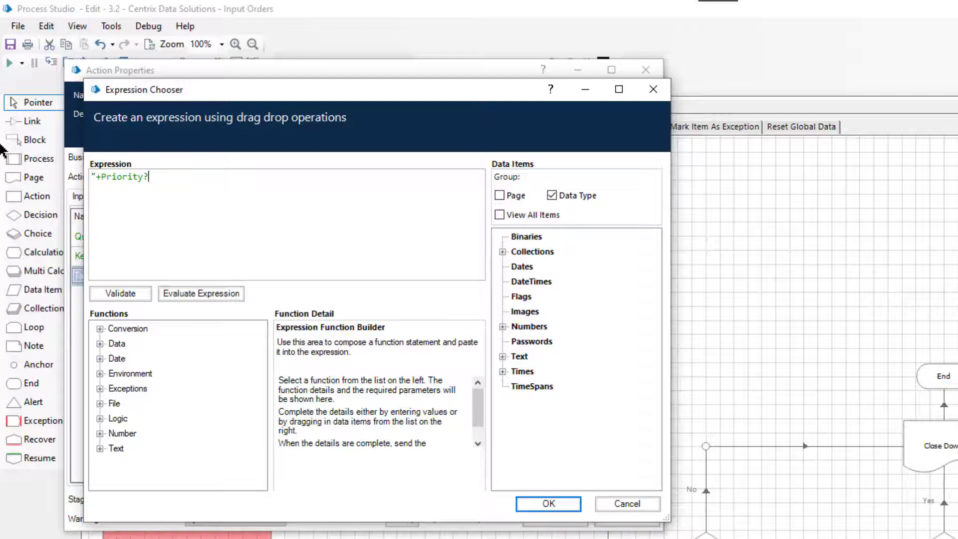
{"action": "type", "text": "; -"}
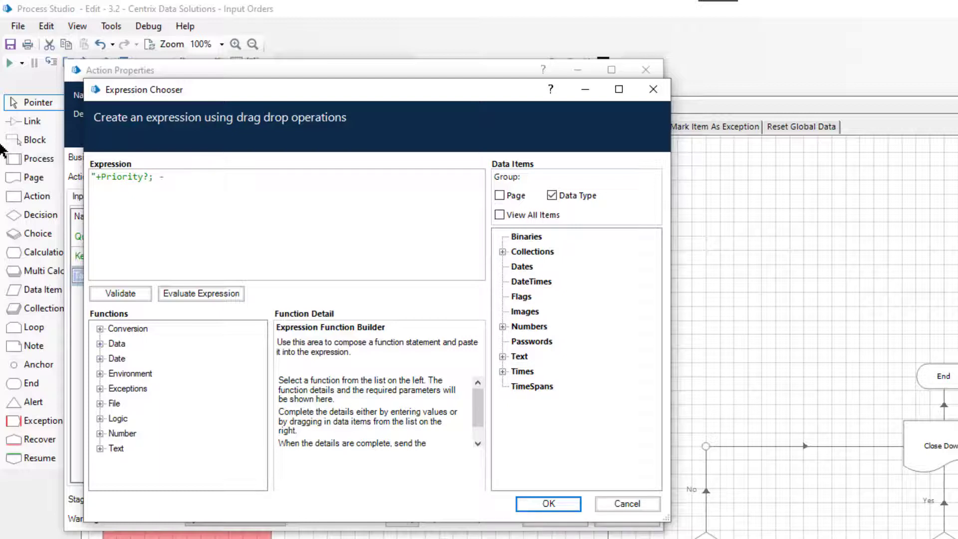
{"action": "type", "text": "Credit"}
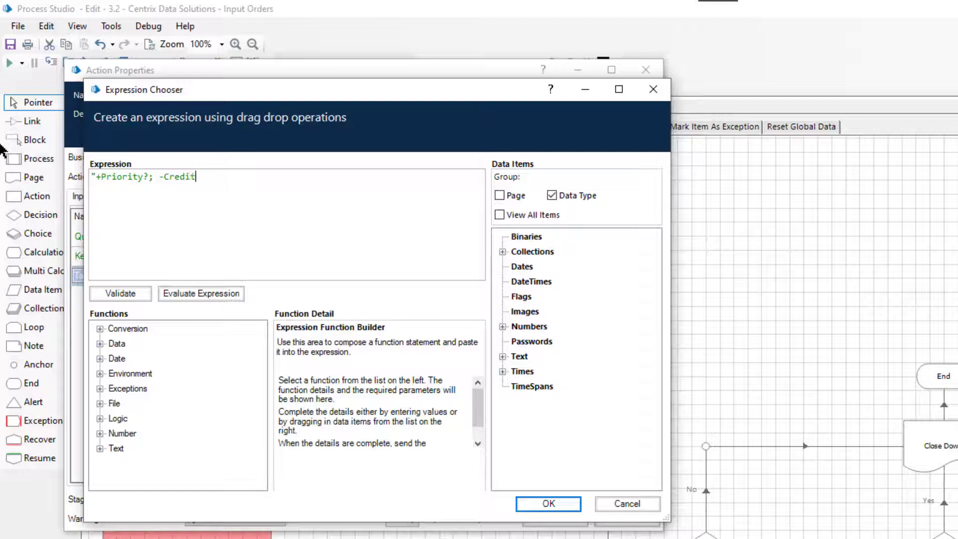
{"action": "type", "text": "Card;"}
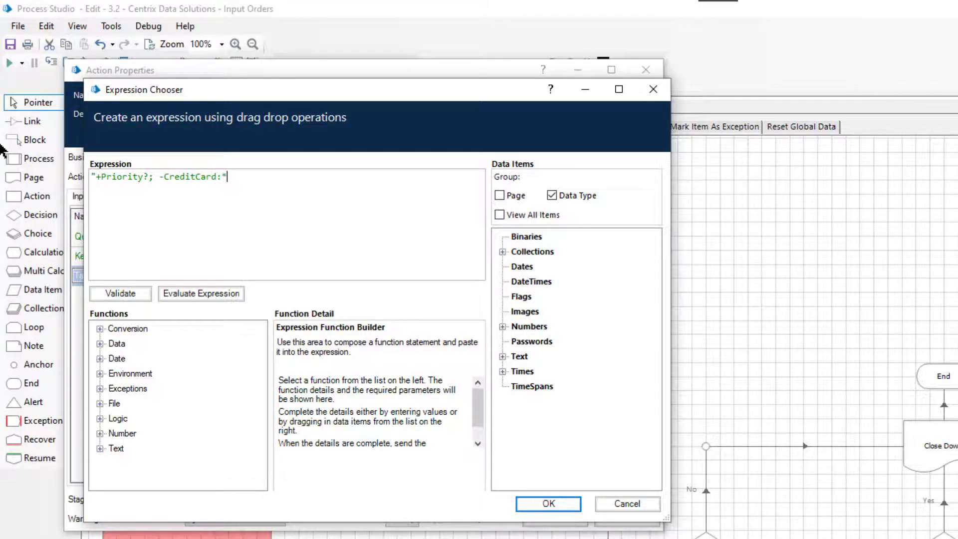
{"action": "type", "text": "\""}
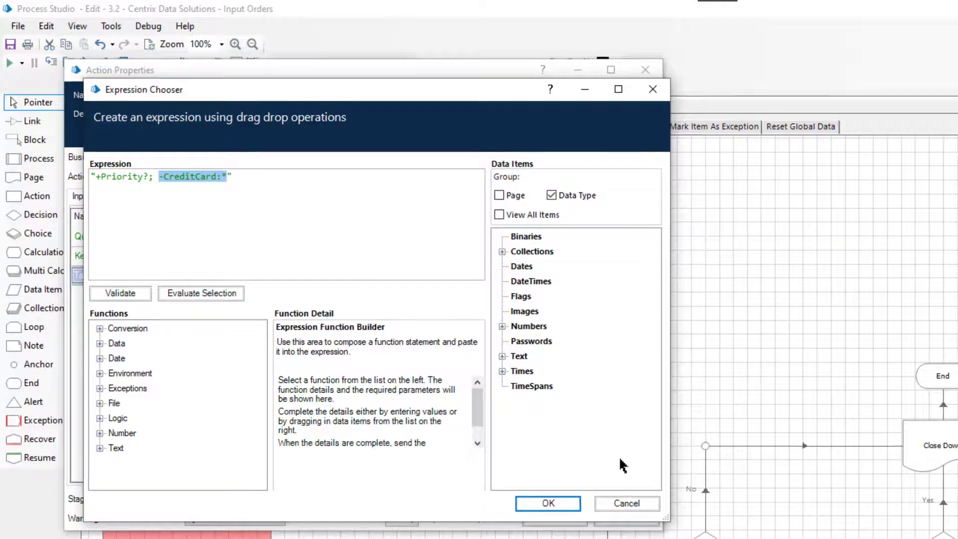
{"action": "left_click", "coordinate": [547, 503]}
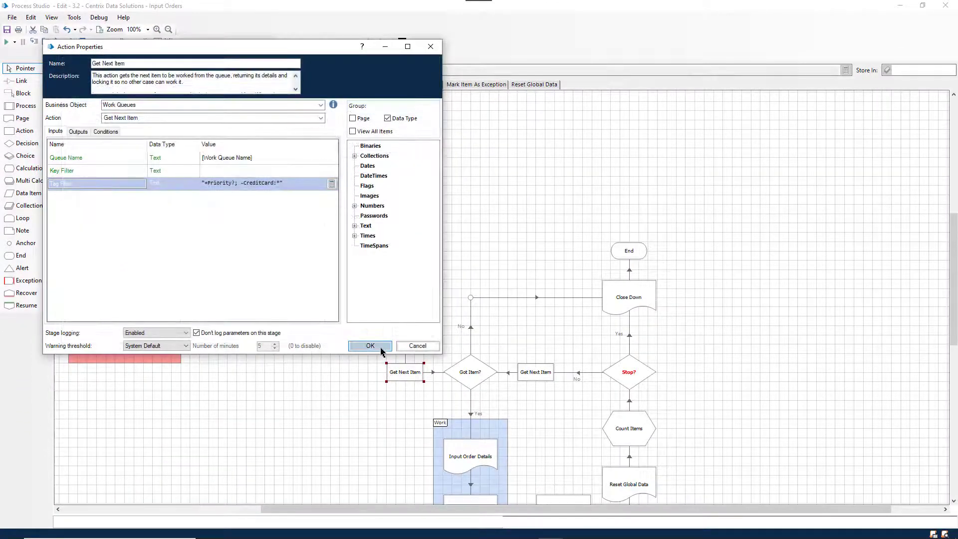
{"action": "left_click", "coordinate": [369, 346]}
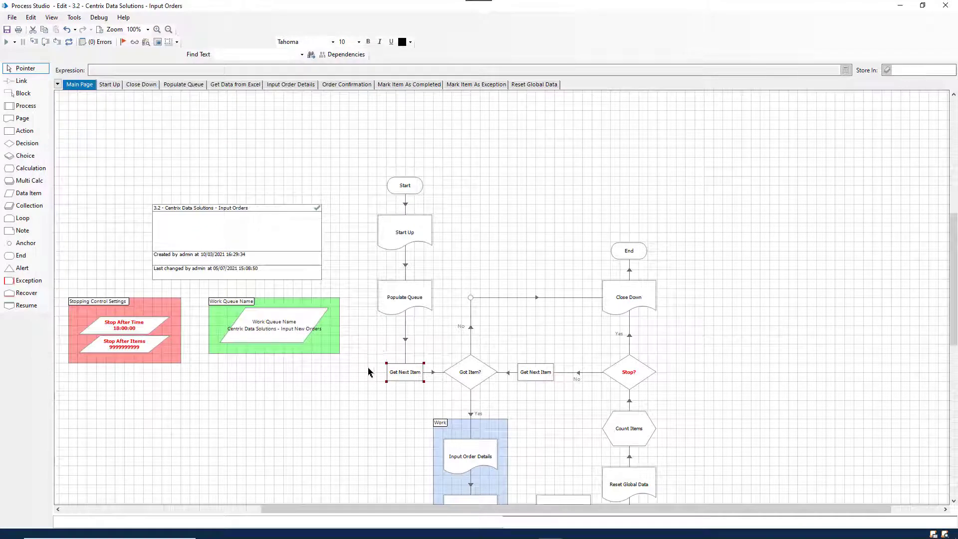